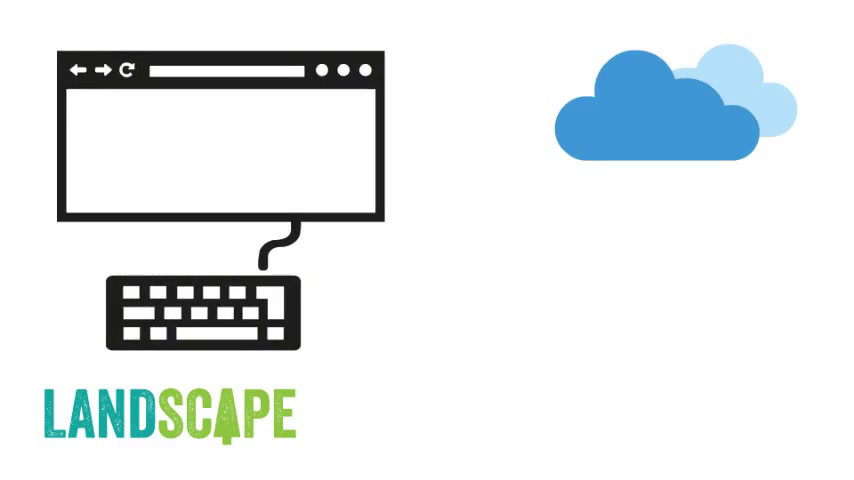
type("Board resol")
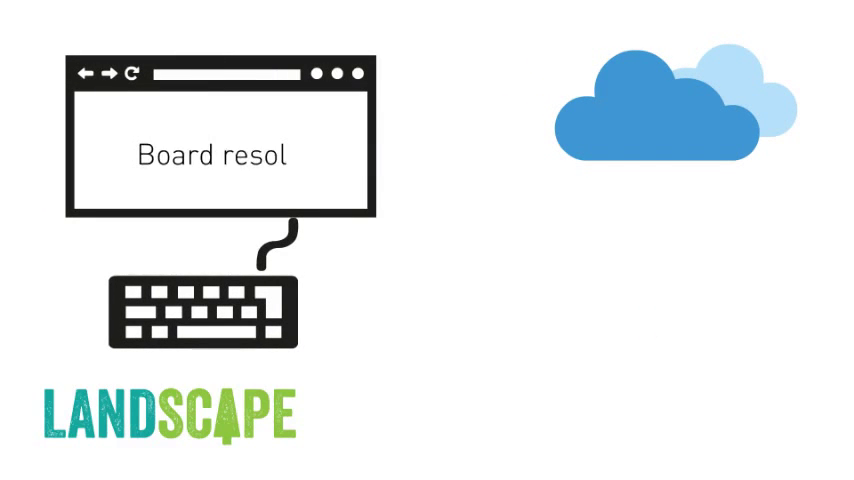